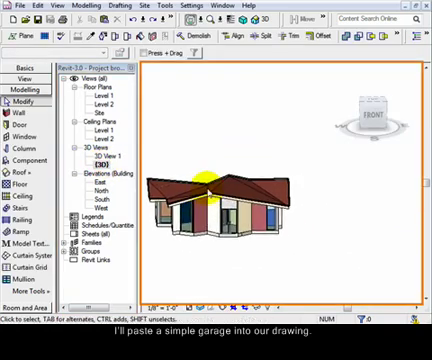
Paste the simple hip-roofed garage model into the project's 3D View 1.
click(35, 5)
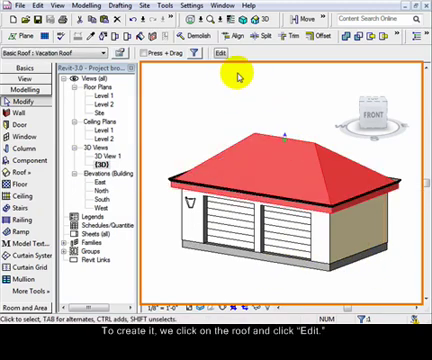
Edit the garage roof footprint on Level 2, splitting the front line twice near its centre.
click(214, 54)
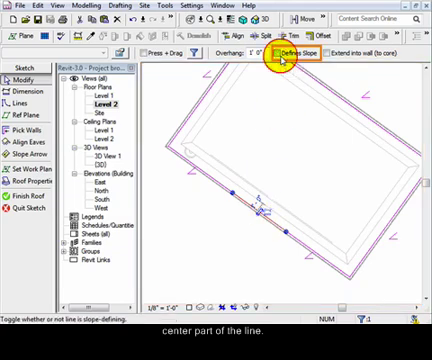
Uncheck Defines Slope on the middle front segment and draw slope arrows toward its midpoint.
click(280, 55)
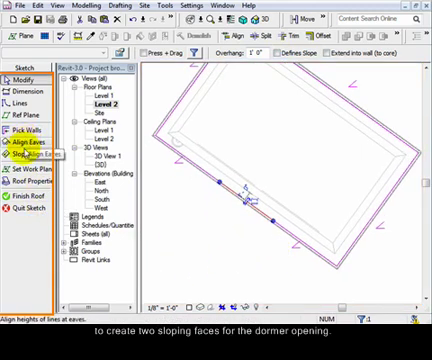
click(35, 158)
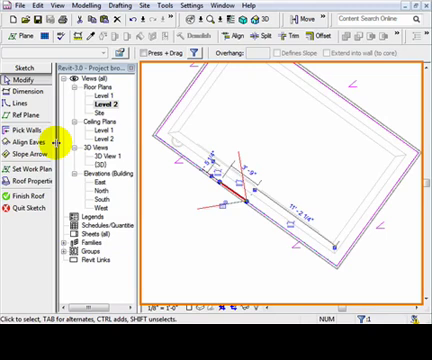
click(24, 147)
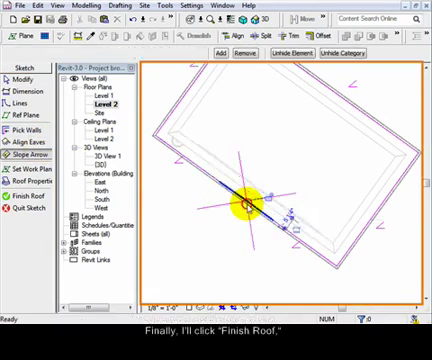
Finish the roof sketch so a tall front gable dormer appears in 3D.
click(19, 188)
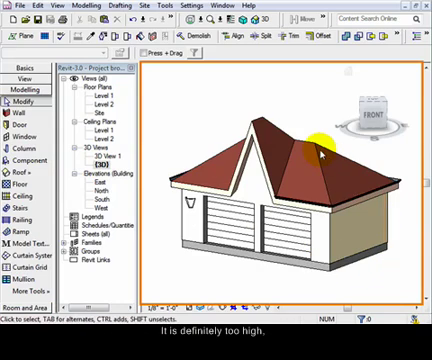
mouse_move(316, 130)
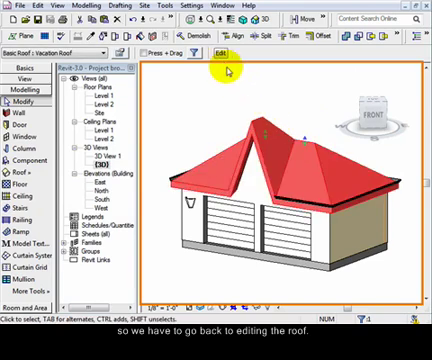
Reopen the roof sketch and change a slope arrow's Level at Head property.
click(224, 54)
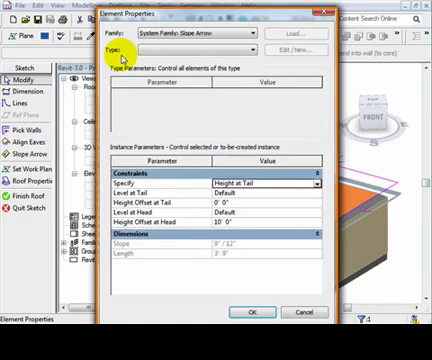
click(260, 205)
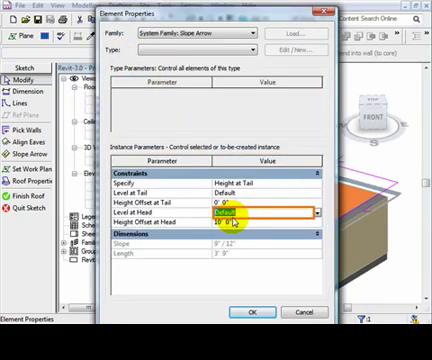